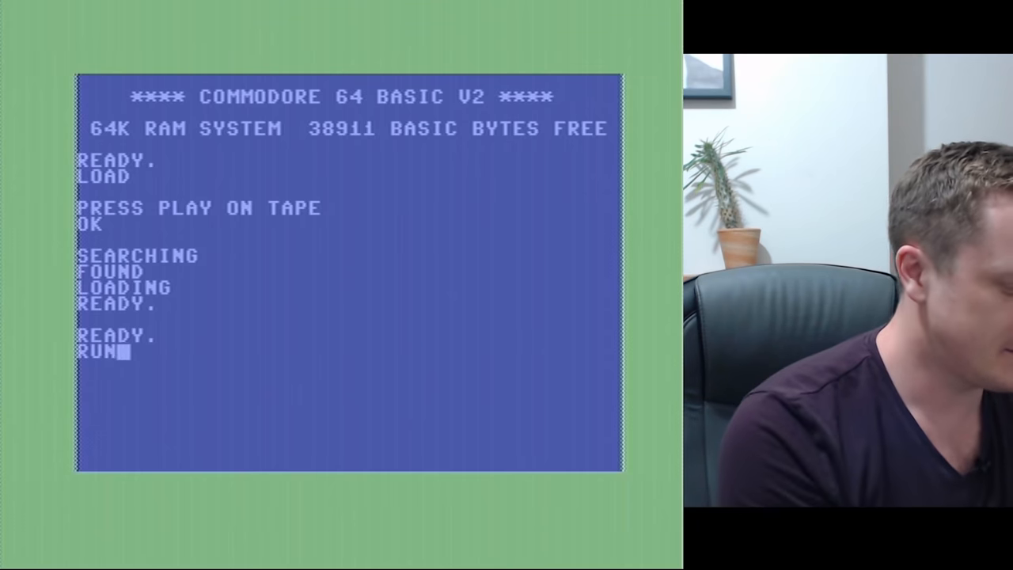
Step: Execute the tape-loaded program by pressing RETURN on the typed RUN command
key("Return")
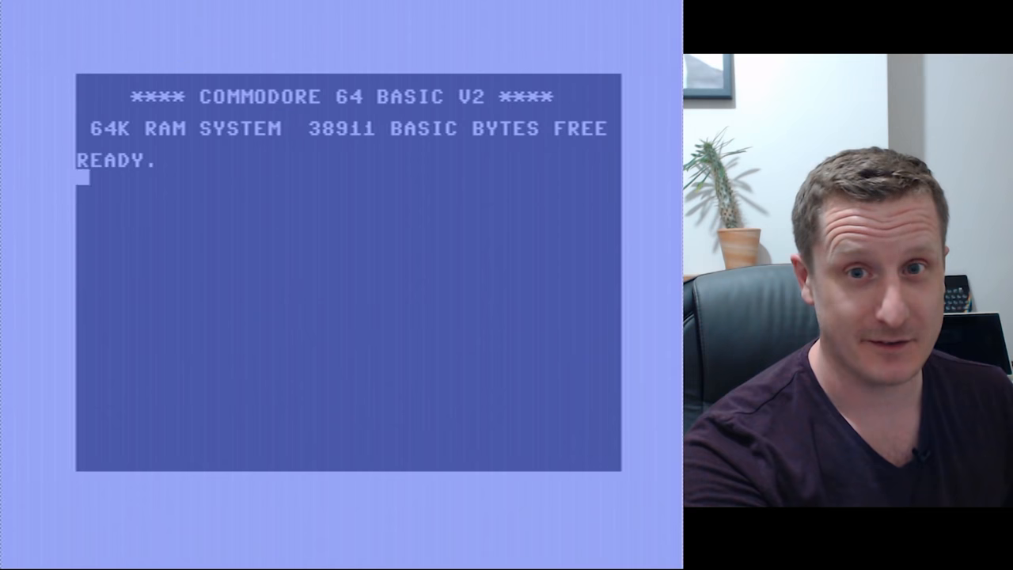
Step: Type LOAD at the reset READY prompt to begin loading from tape
type("LOA")
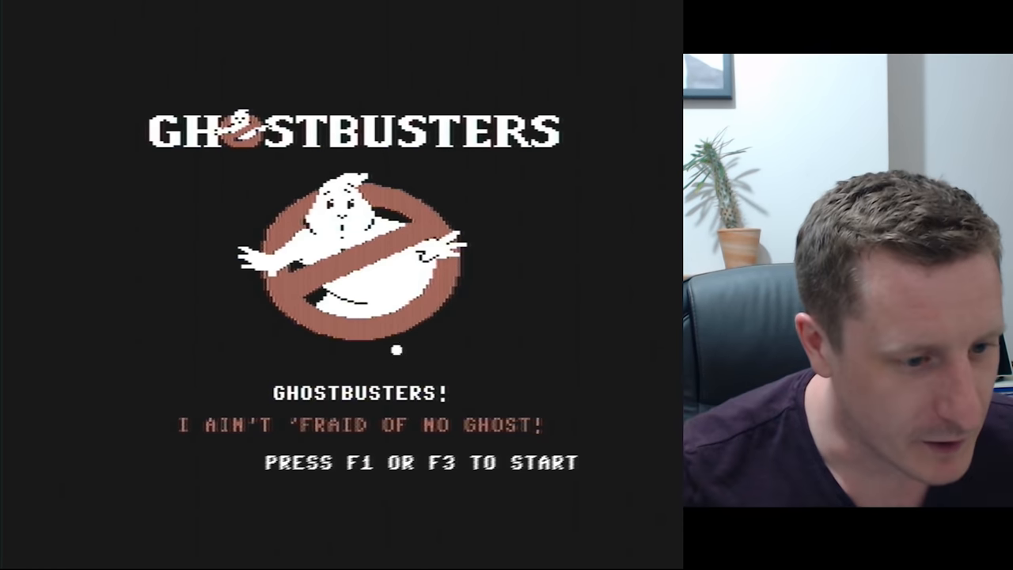
key("f1")
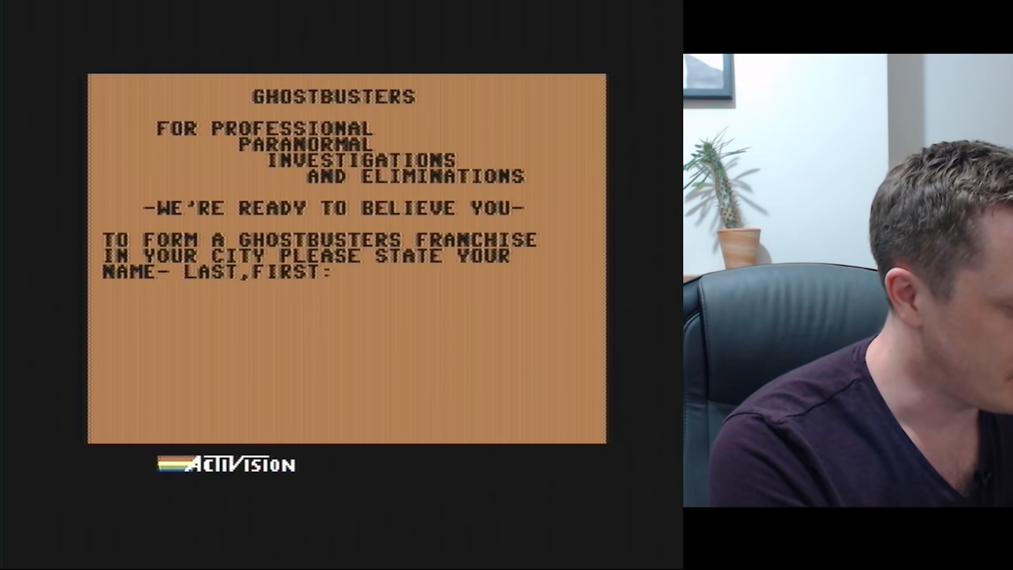
type("WATTS")
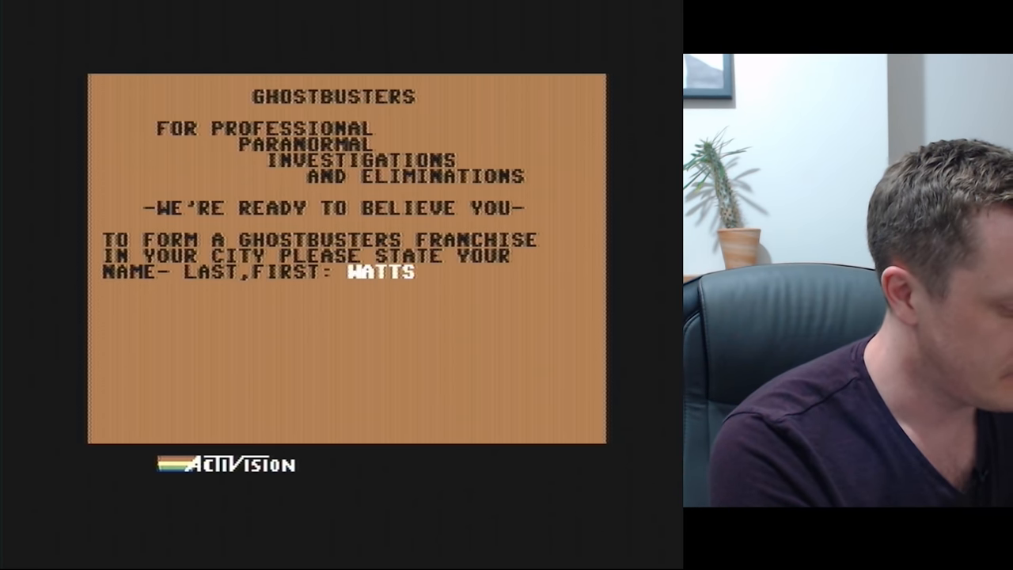
type(",DA")
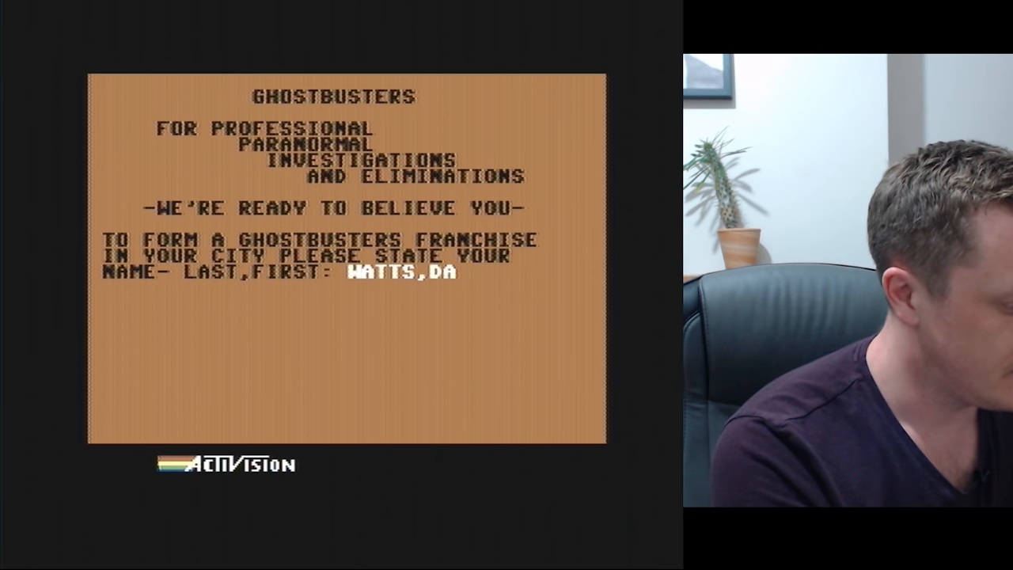
type("VID")
type("N")
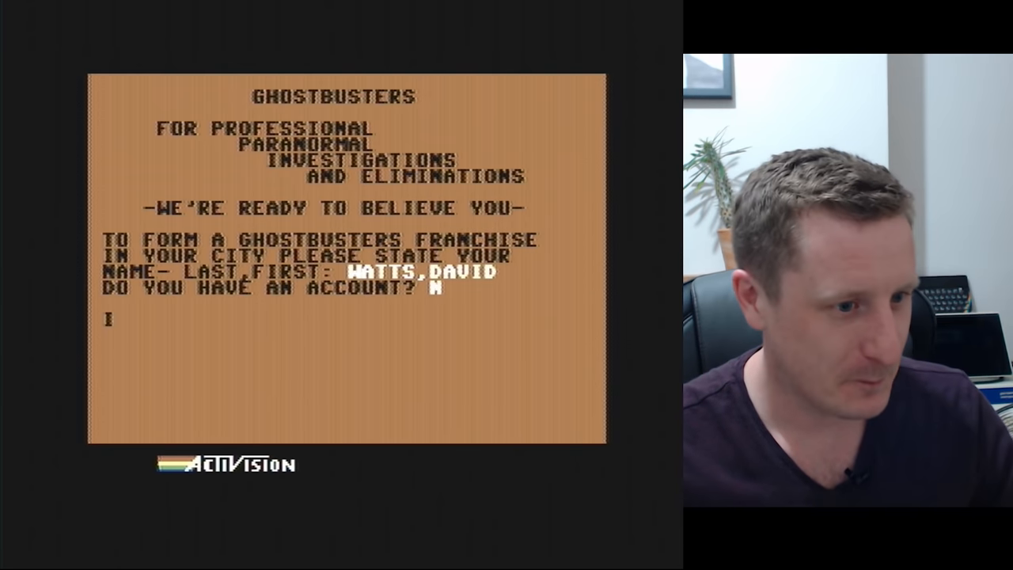
key("Return")
type("1")
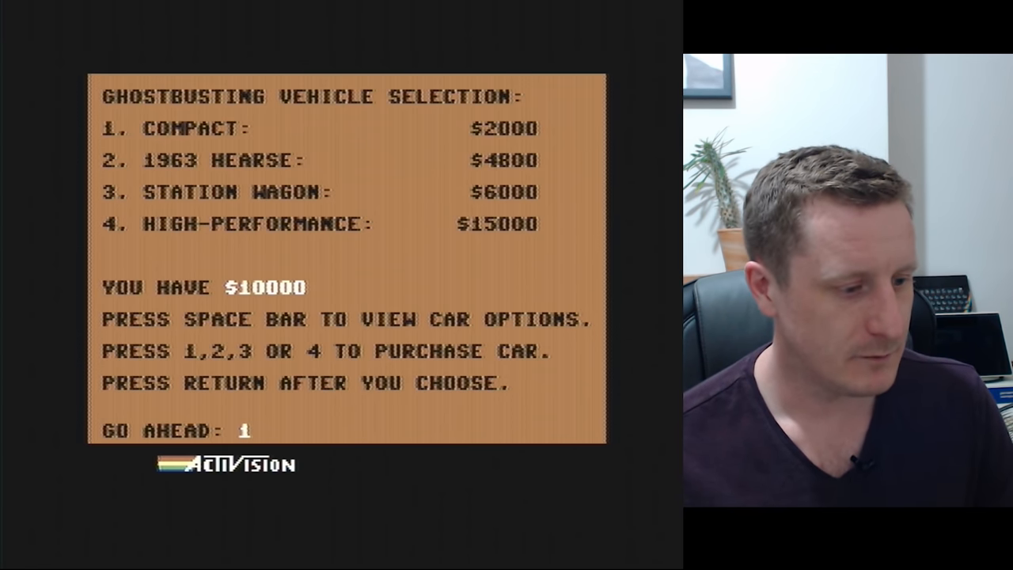
Step: Preview the Compact and 1963 Hearse cargo and speed details, then return to the list
key("space")
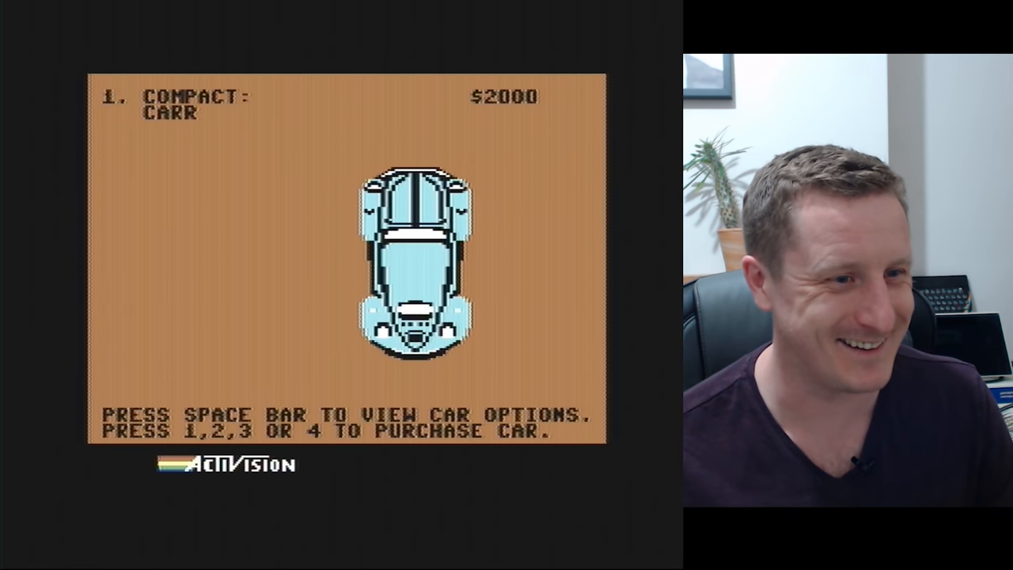
key("space")
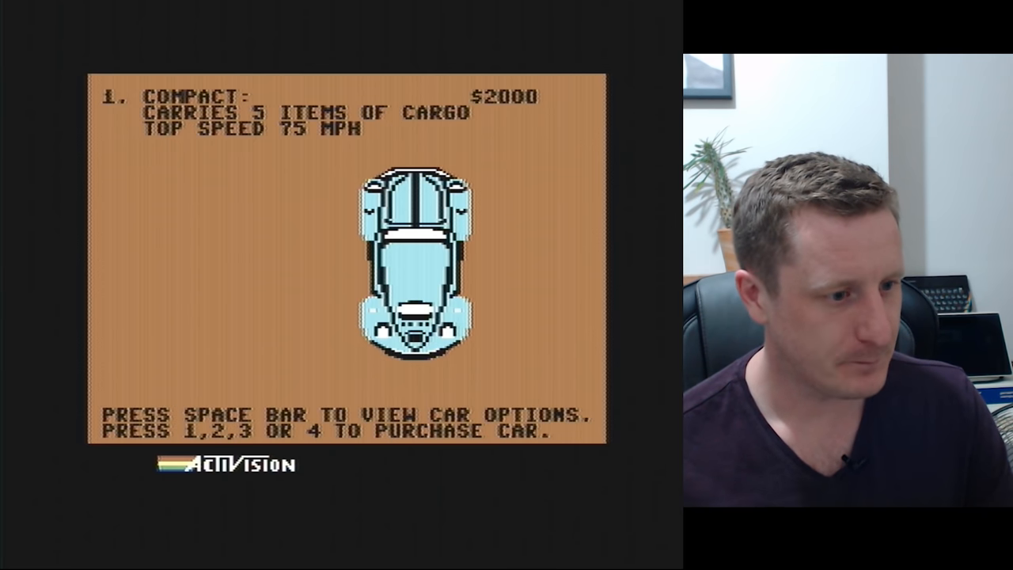
key("2")
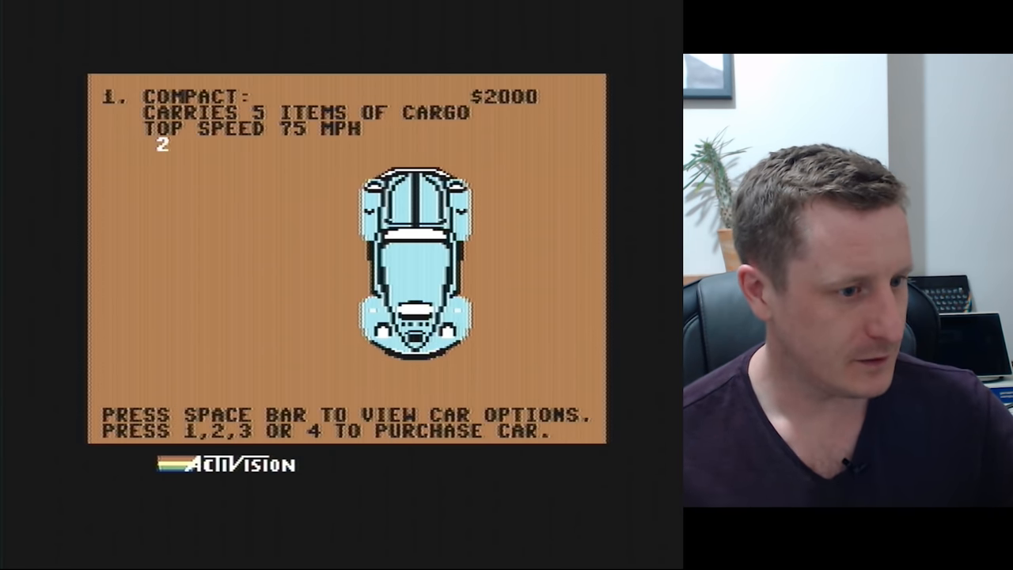
key("space")
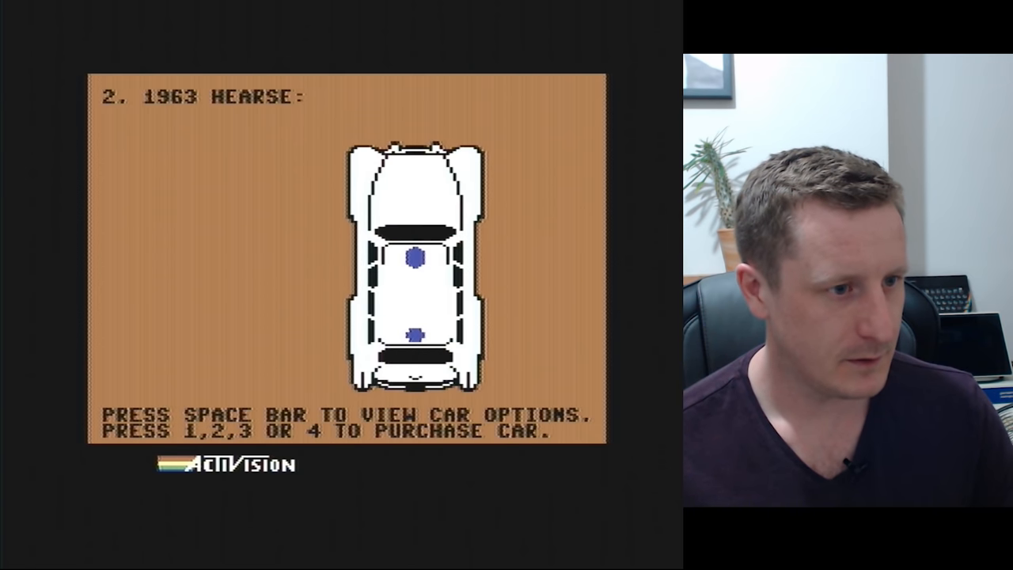
key("space")
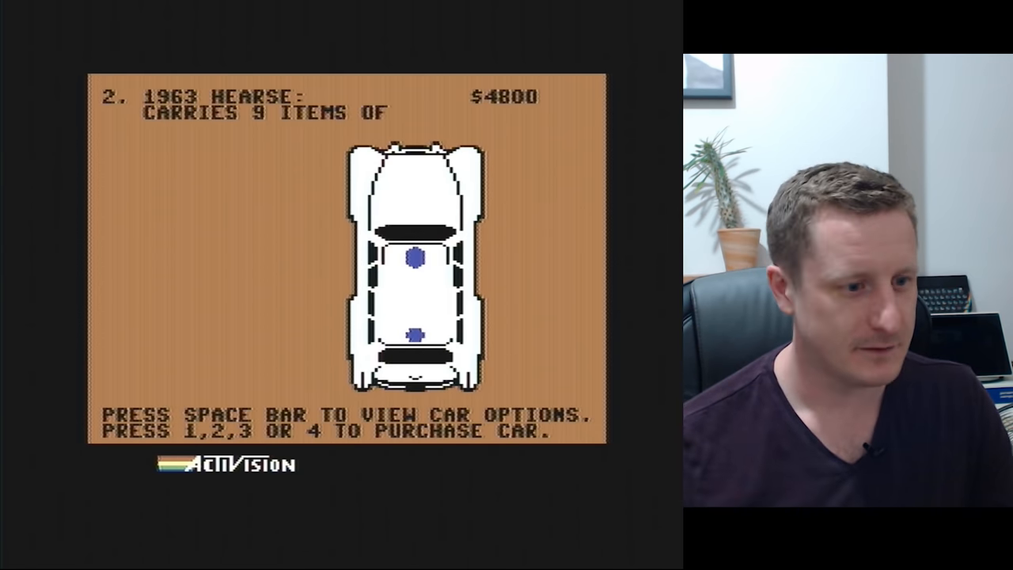
key("space")
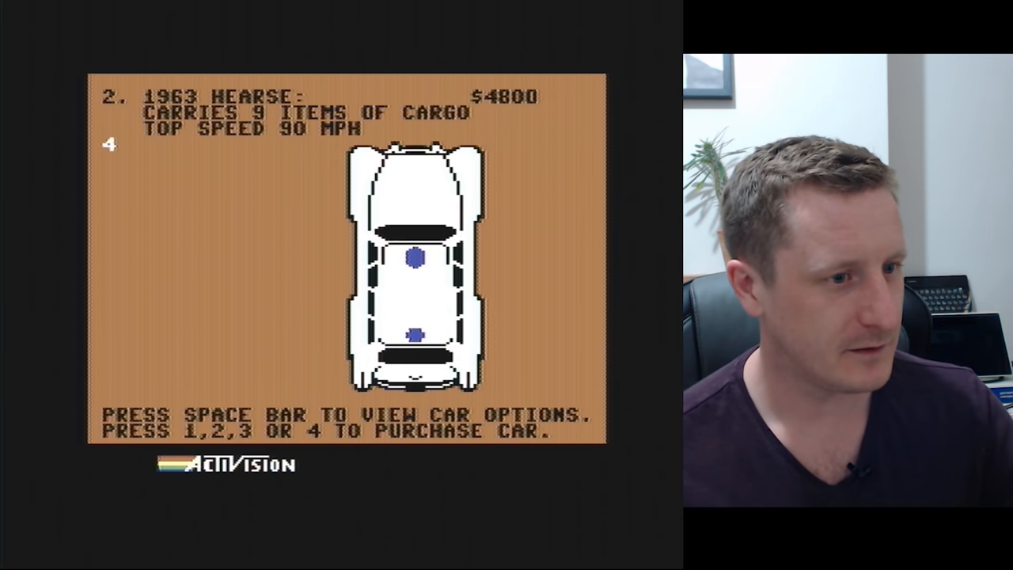
key("space")
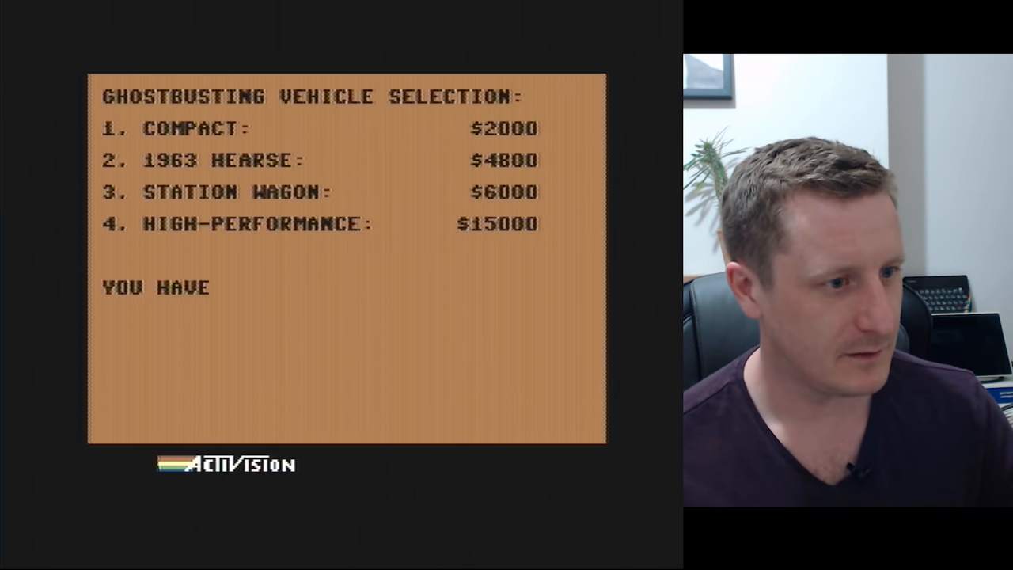